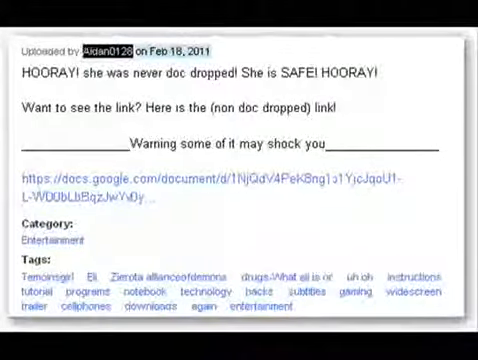
Scroll down the video description toward the docs.google.com link
scroll(down, 3)
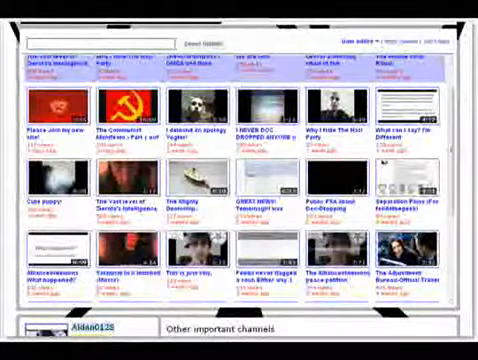
Return to the 'GREAT NEWS! Temoinsgirl was never doc-dropped!' video from the channel grid
click(262, 196)
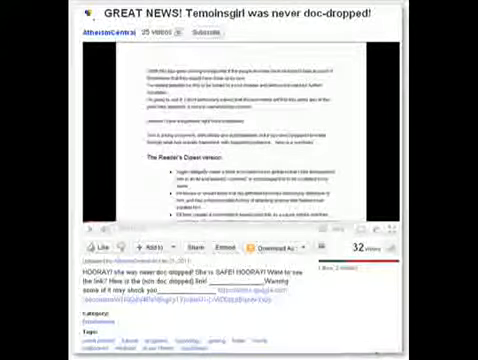